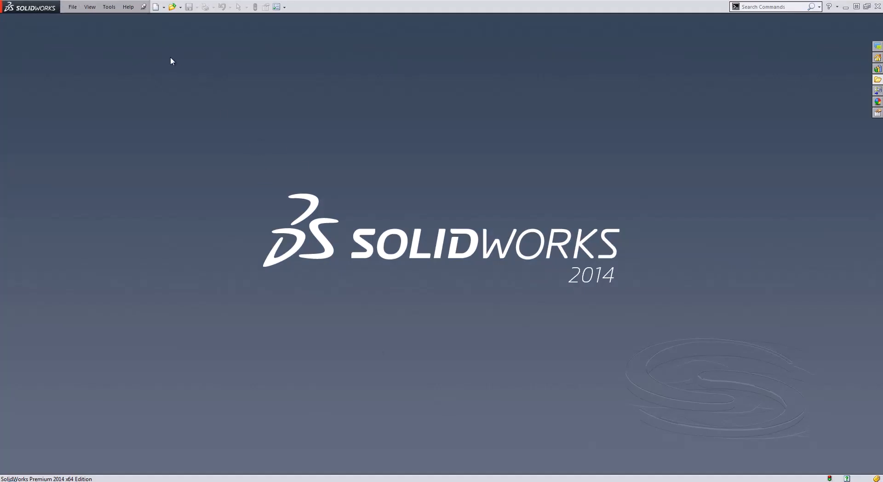
Create a new part from the Part_IN inch template on the Training Templates tab.
{"action": "left_click", "coordinate": [155, 7]}
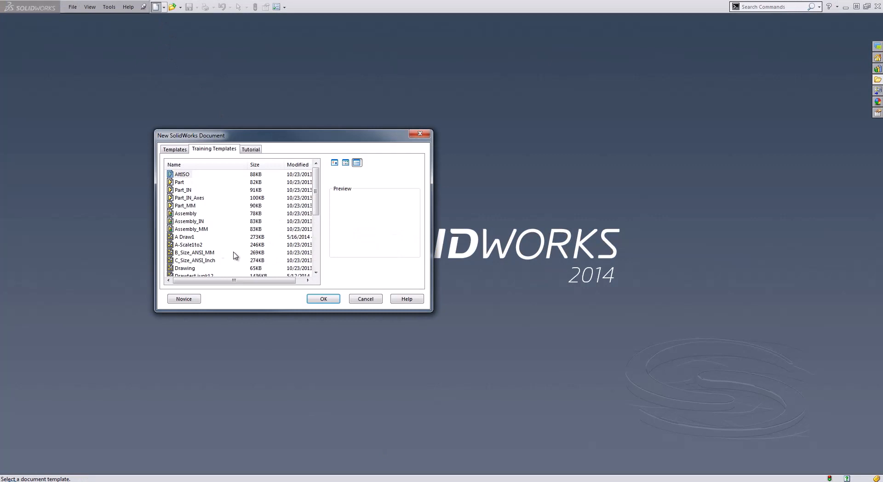
{"action": "mouse_move", "coordinate": [189, 197]}
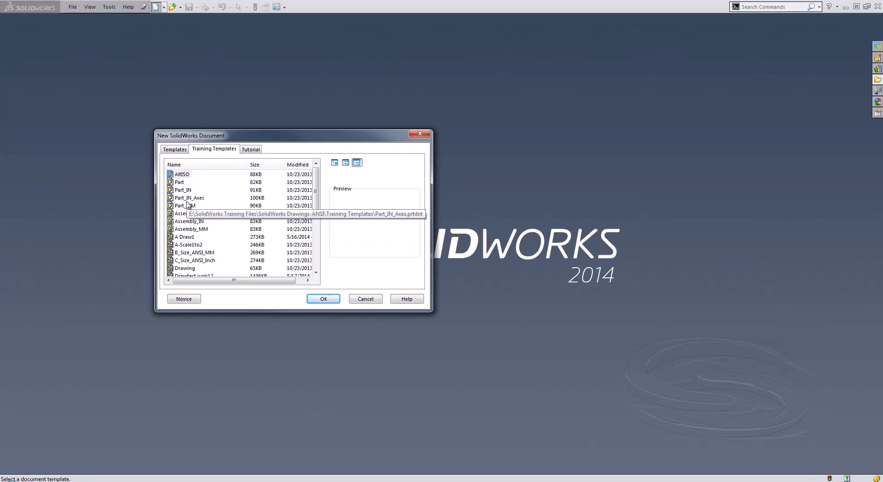
{"action": "left_click", "coordinate": [183, 190]}
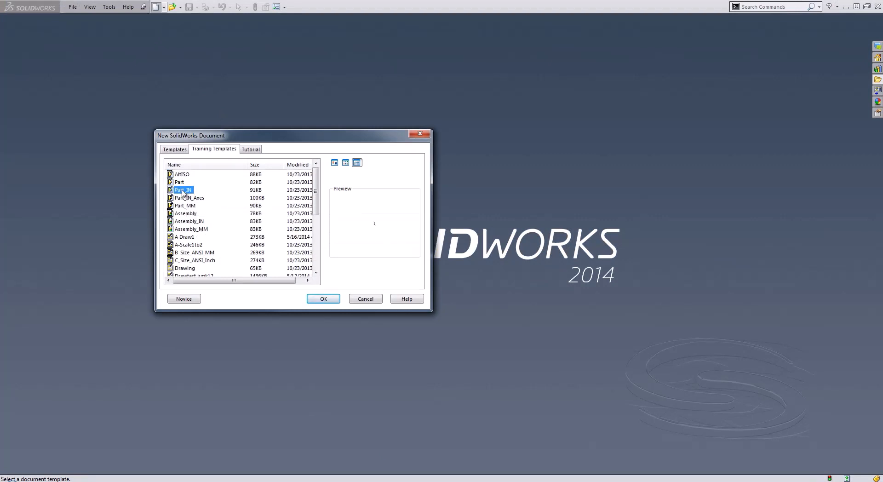
{"action": "left_click", "coordinate": [323, 299]}
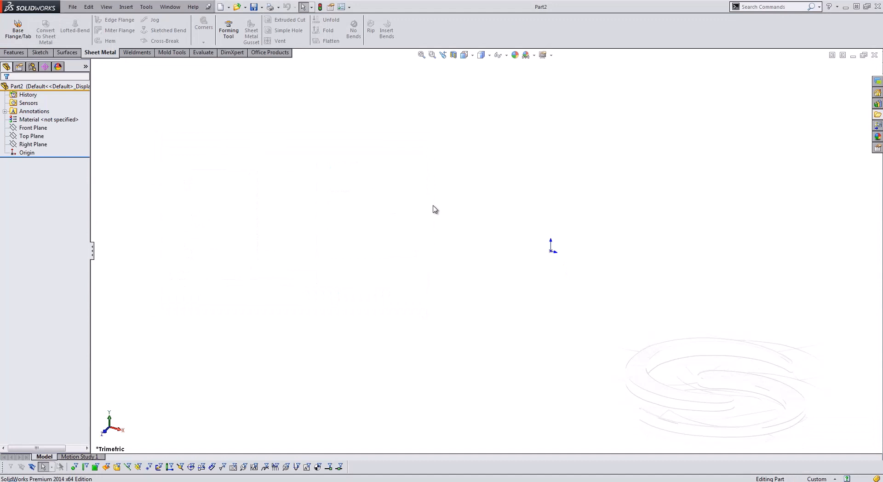
{"action": "mouse_move", "coordinate": [18, 29]}
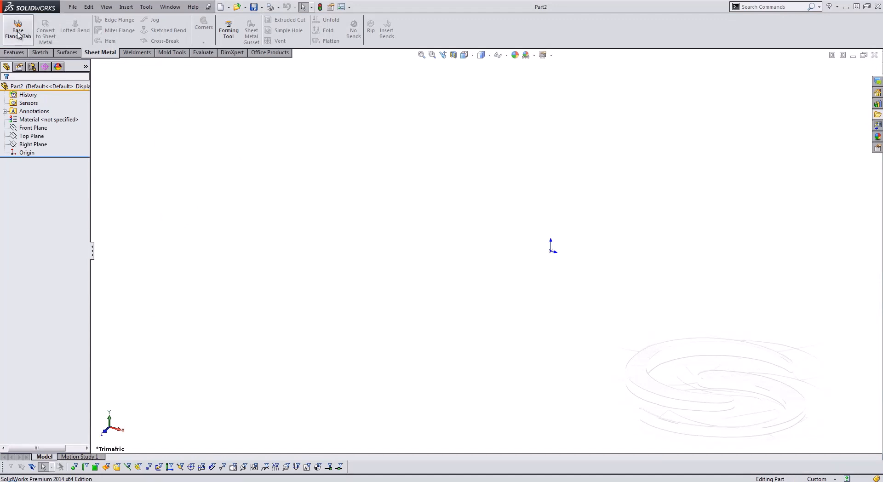
Draw a circle at the front-plane origin and Smart Dimension its diameter to 36 inches.
{"action": "left_click", "coordinate": [40, 53]}
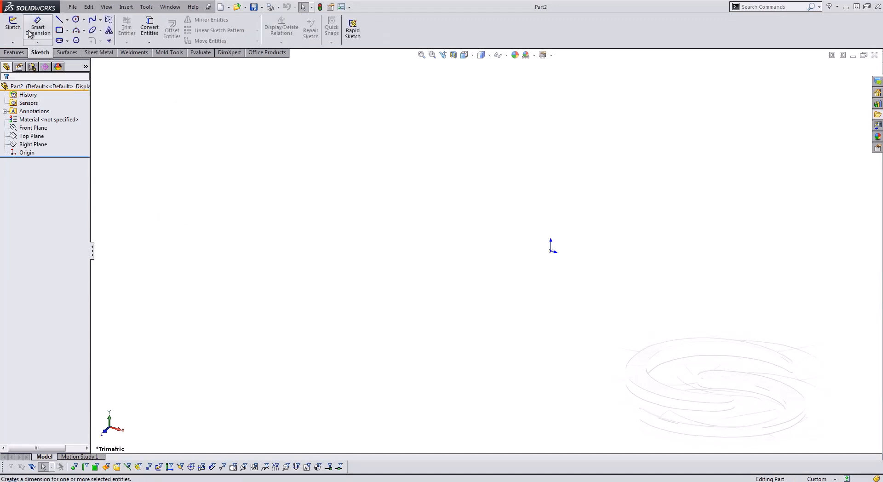
{"action": "left_click", "coordinate": [12, 24]}
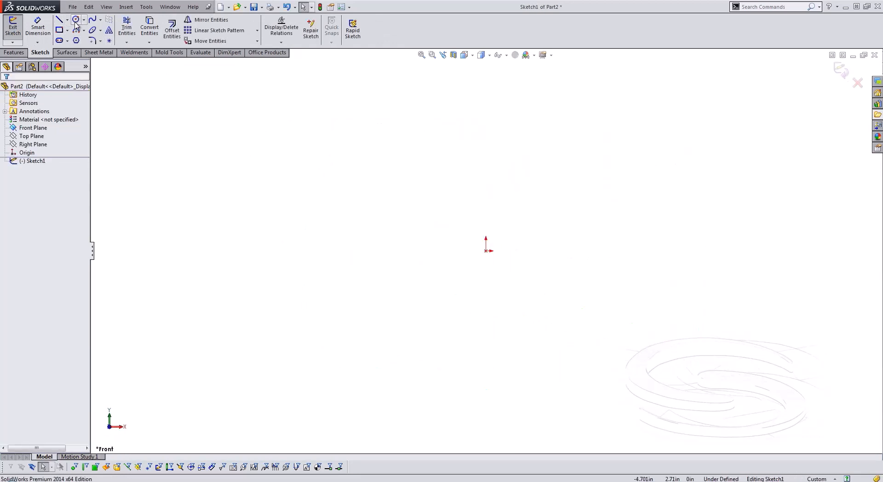
{"action": "left_click", "coordinate": [75, 20]}
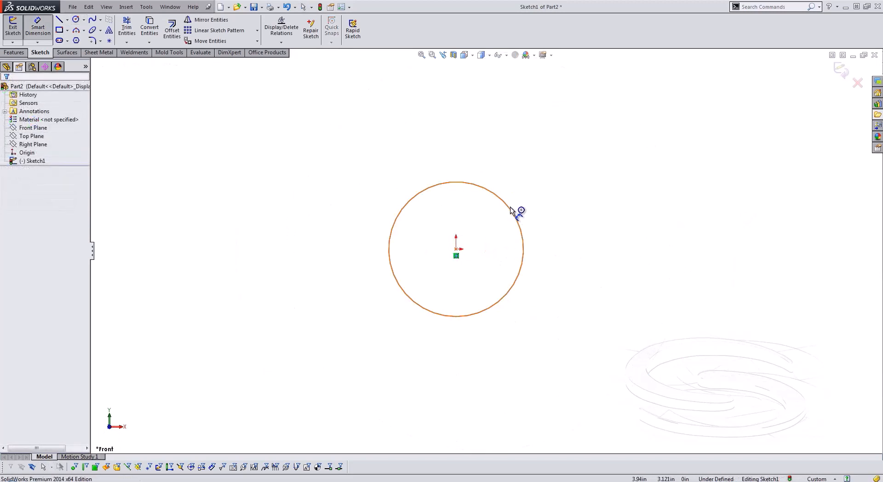
{"action": "left_click", "coordinate": [517, 211]}
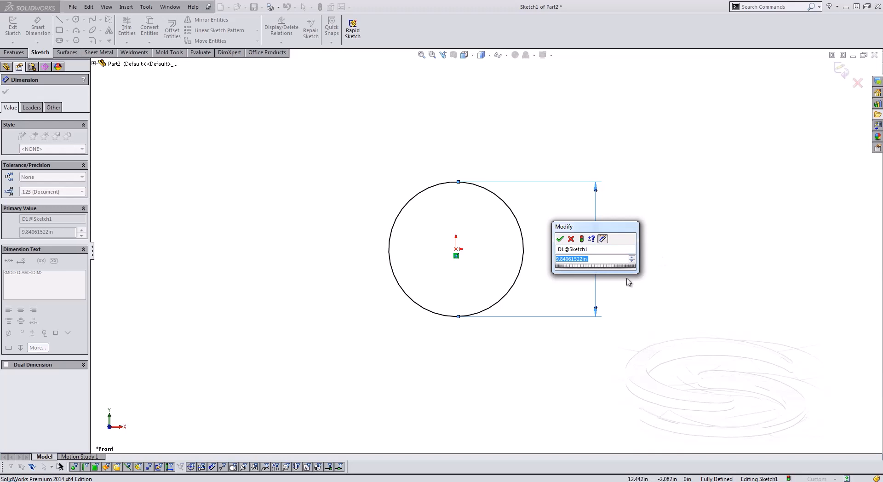
{"action": "type", "text": "3"}
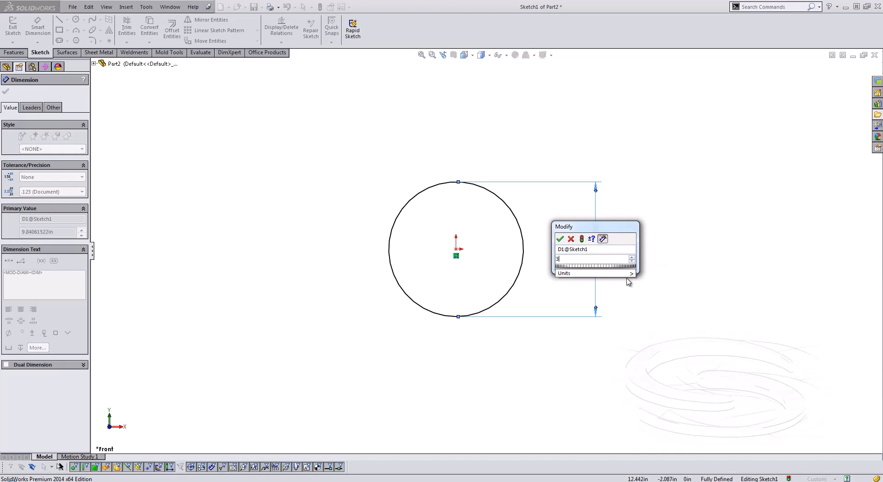
{"action": "type", "text": "6"}
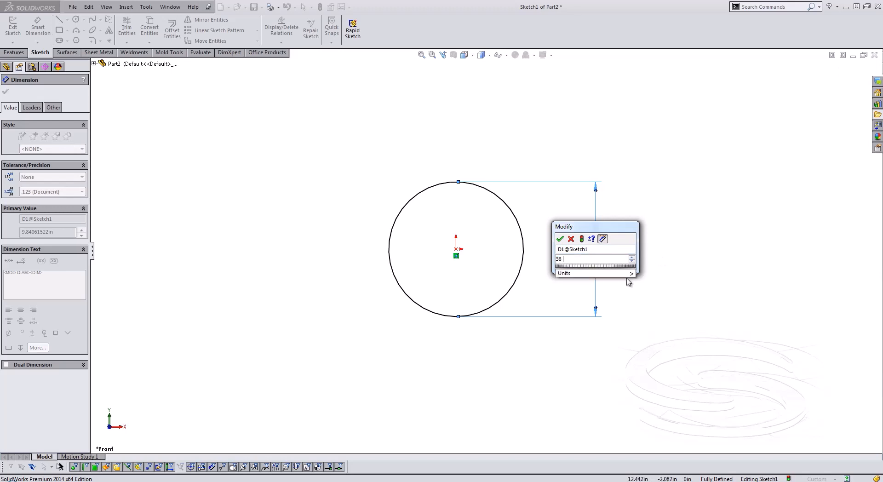
{"action": "left_click", "coordinate": [560, 240]}
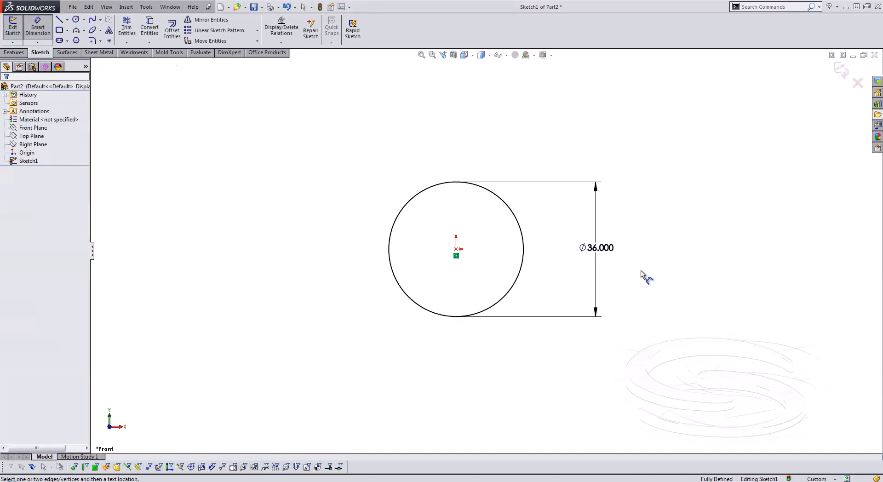
{"action": "left_click", "coordinate": [596, 248]}
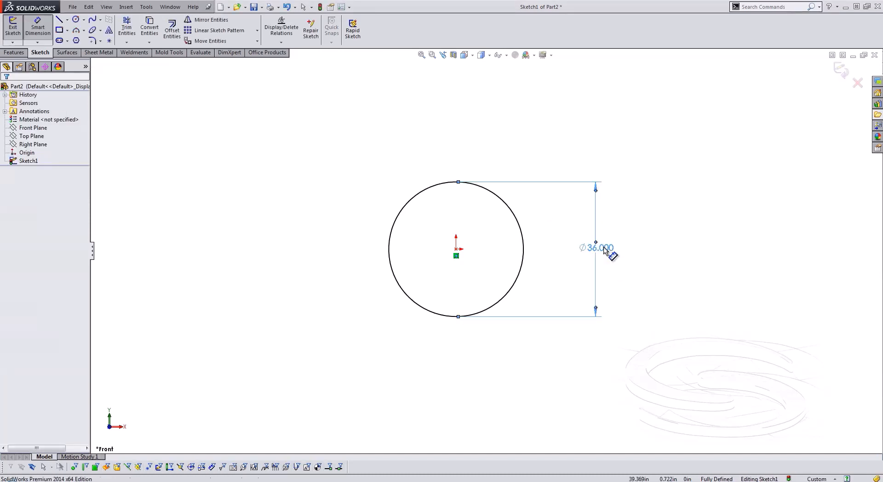
Display the dimension as a diameter leader with .1 precision, reading Ø36.0, and reposition it.
{"action": "right_click", "coordinate": [599, 247]}
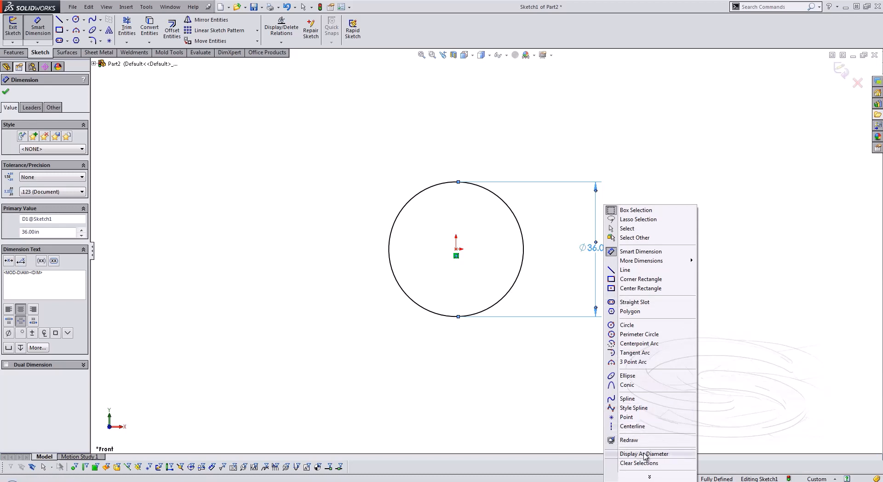
{"action": "left_click", "coordinate": [644, 454]}
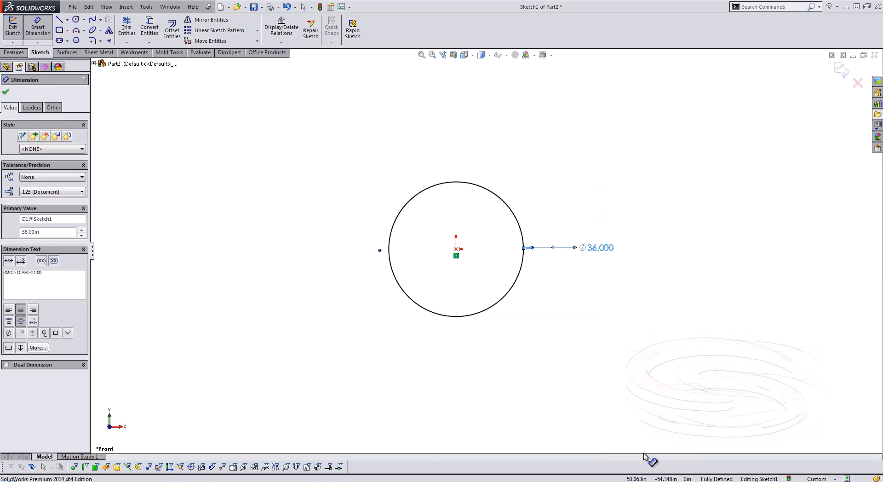
{"action": "mouse_move", "coordinate": [592, 250]}
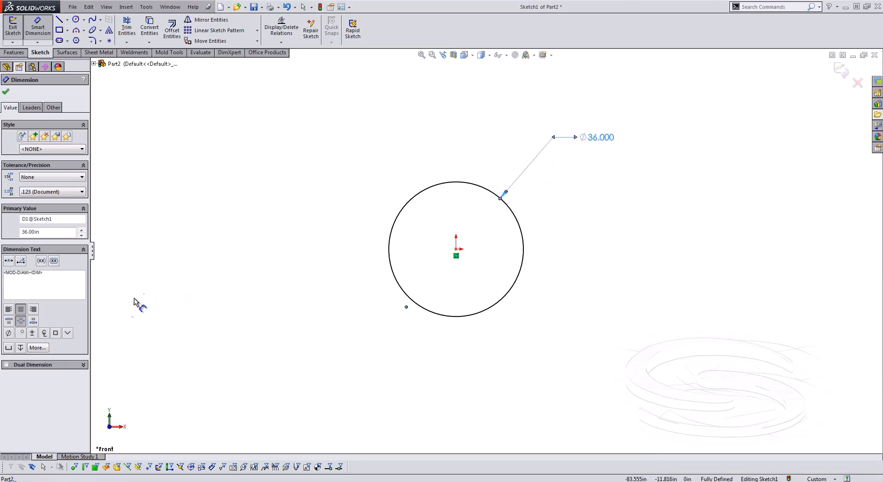
{"action": "mouse_move", "coordinate": [59, 204]}
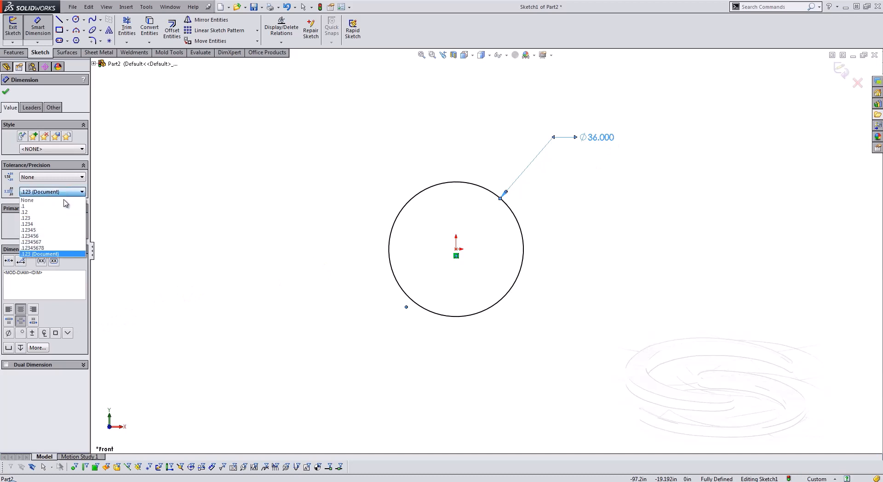
{"action": "left_click", "coordinate": [25, 212]}
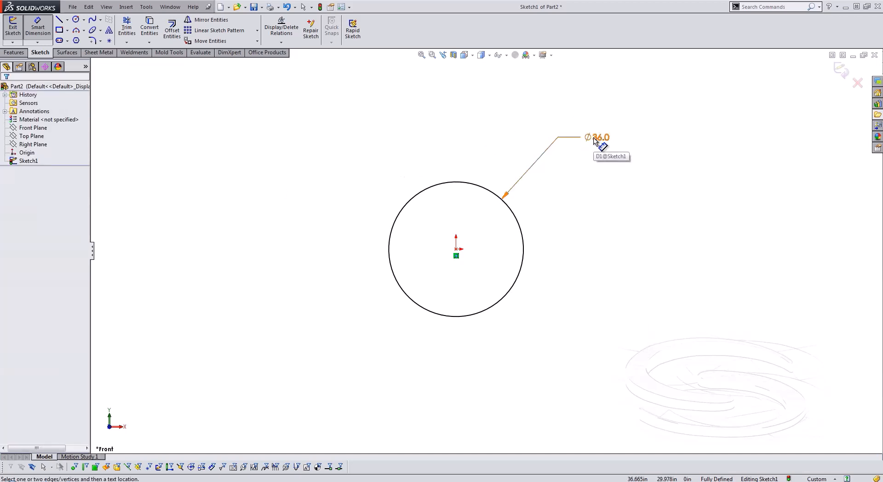
{"action": "left_click", "coordinate": [600, 138]}
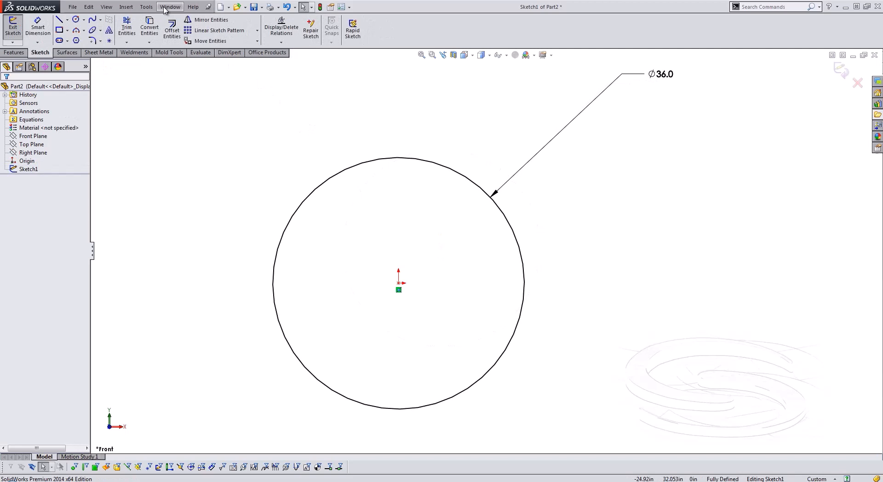
Find Split Entities via command search and place a split point near the circle's top.
{"action": "left_click", "coordinate": [146, 7]}
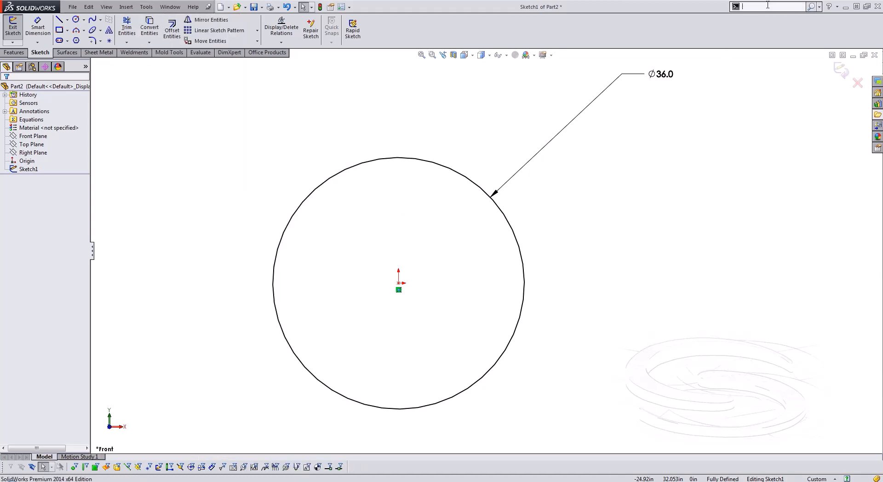
{"action": "type", "text": "split"}
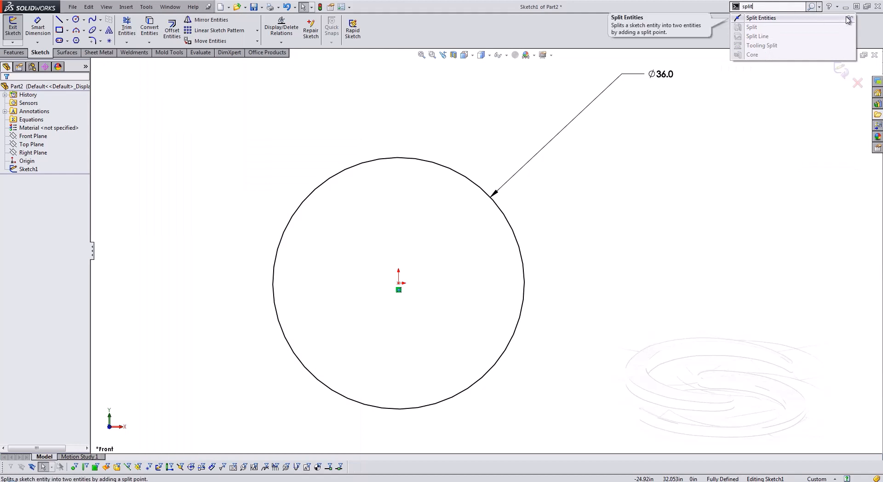
{"action": "left_click", "coordinate": [146, 6]}
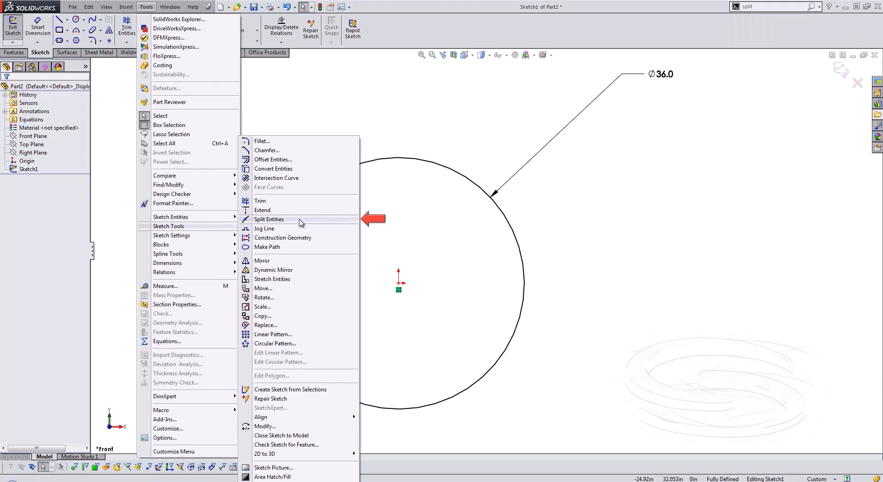
{"action": "left_click", "coordinate": [269, 219]}
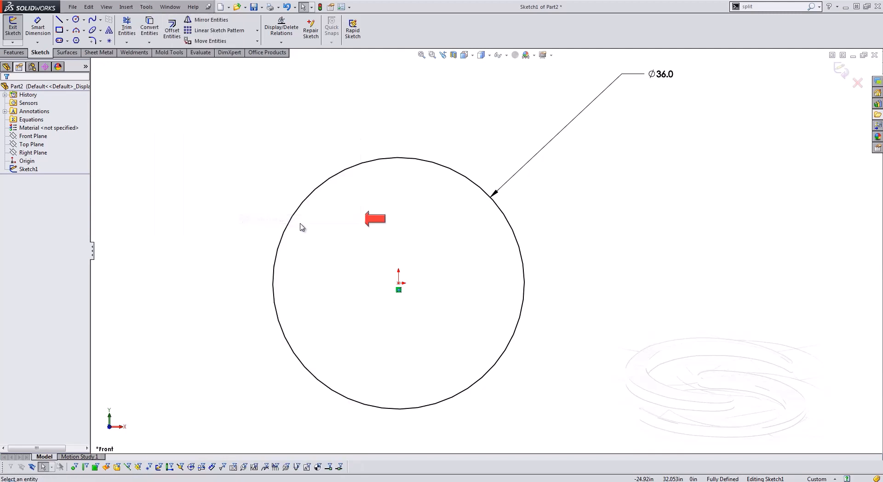
{"action": "left_click", "coordinate": [459, 180]}
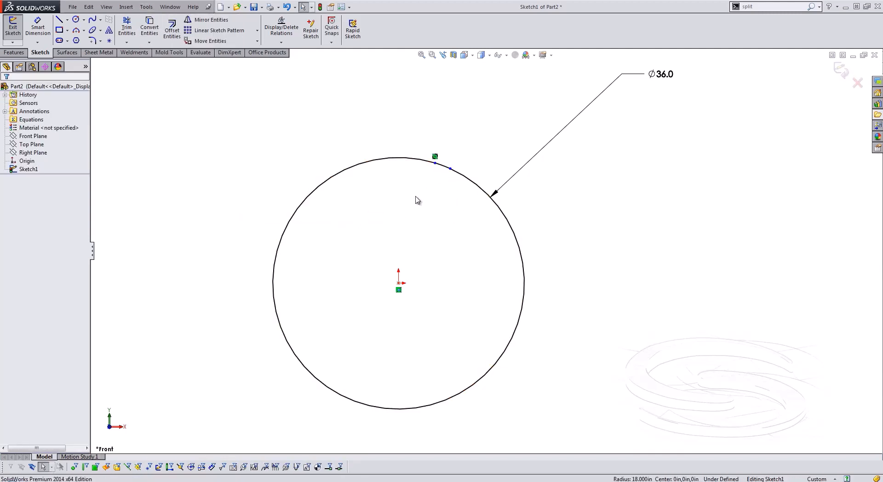
Add a second split point and dimension the gap between the split ends to 0.1.
{"action": "left_click", "coordinate": [127, 27]}
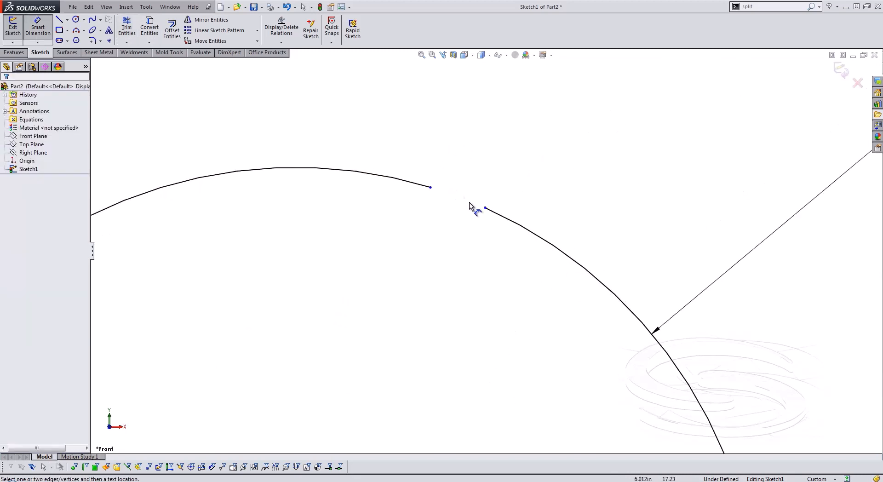
{"action": "left_click", "coordinate": [431, 187]}
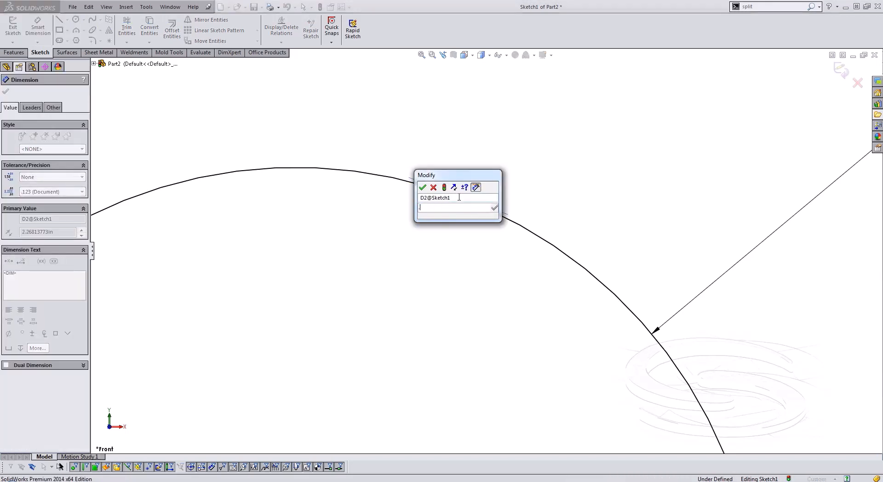
{"action": "left_click", "coordinate": [422, 188]}
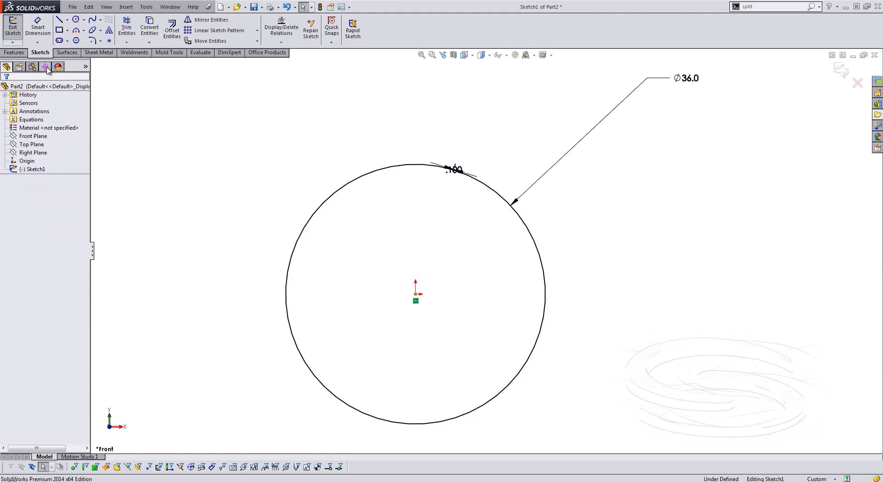
{"action": "mouse_move", "coordinate": [45, 66]}
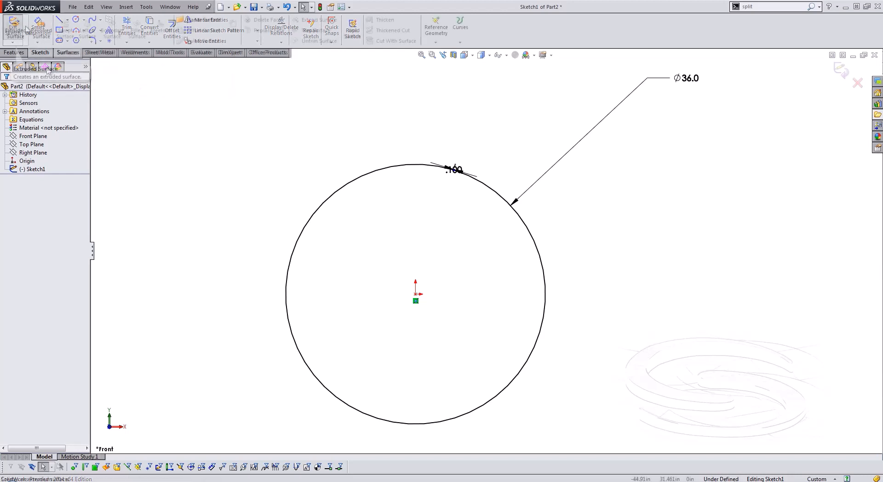
Create a sheet-metal base flange, Blind 50 in long and 0.25 in thick, from the split circle.
{"action": "left_click", "coordinate": [134, 52]}
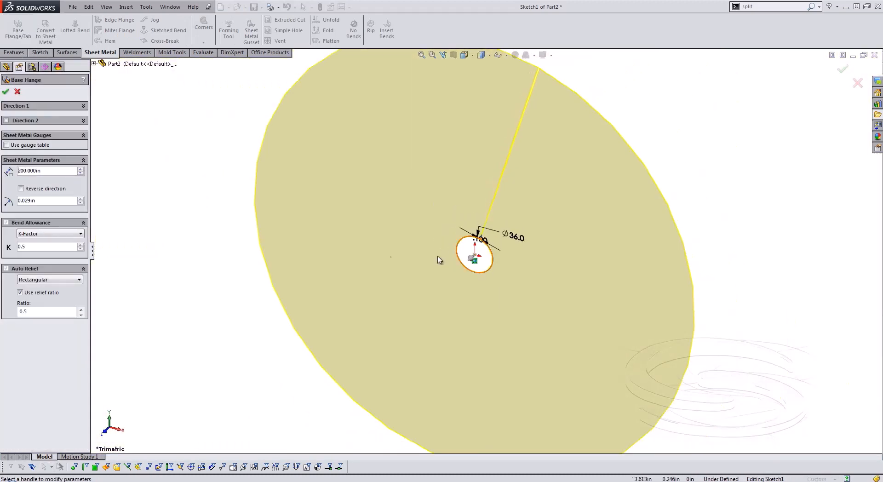
{"action": "left_click", "coordinate": [45, 170]}
{"action": "type", "text": "0.250"}
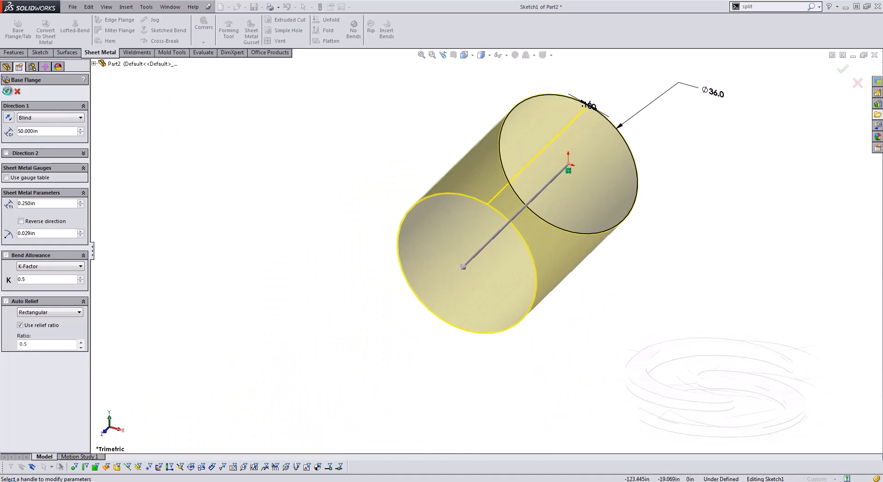
{"action": "left_click", "coordinate": [9, 92]}
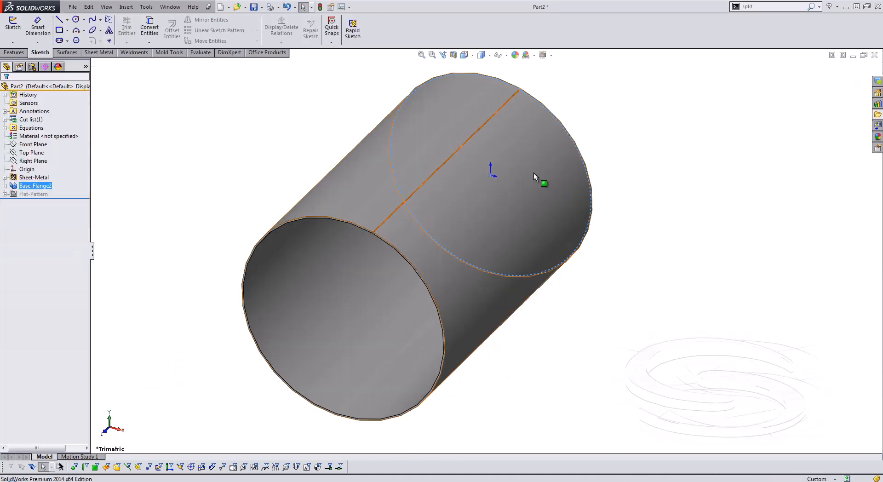
{"action": "left_click", "coordinate": [99, 53]}
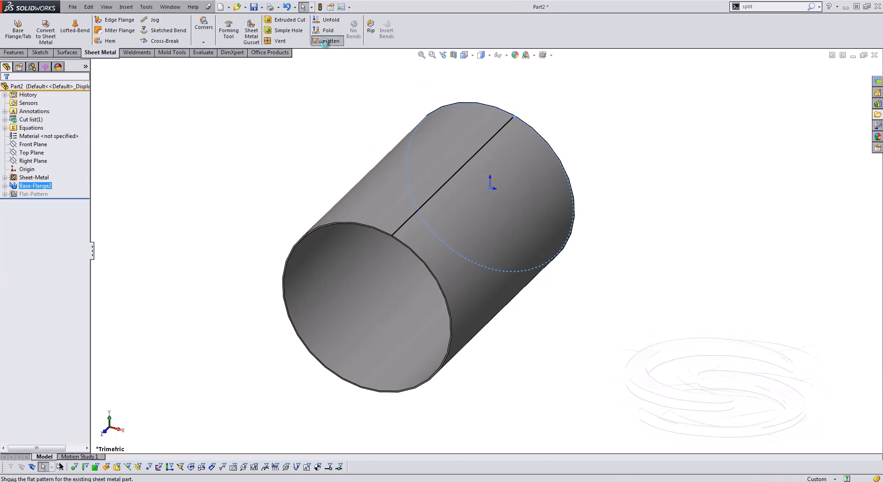
Bring up Save As for the cylinder part.
{"action": "left_click", "coordinate": [327, 40]}
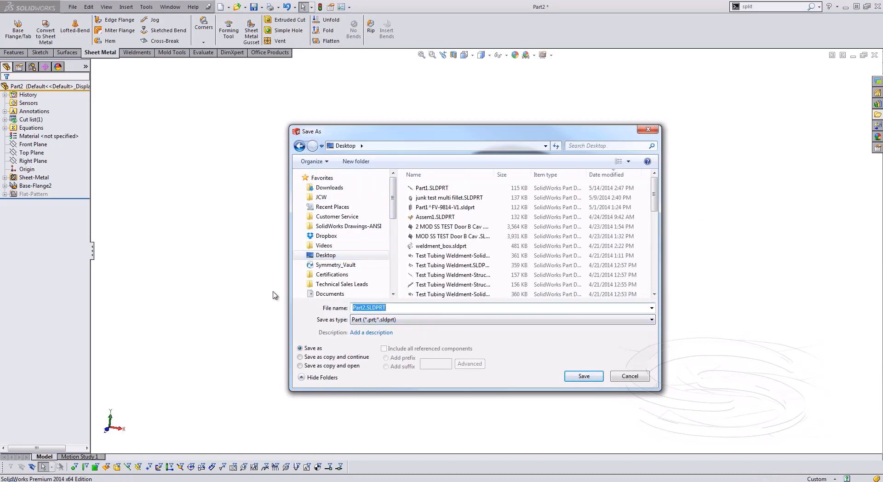
Save as Test, make a drawing on the Drawing template, and place flat pattern and isometric views.
{"action": "left_click", "coordinate": [583, 376]}
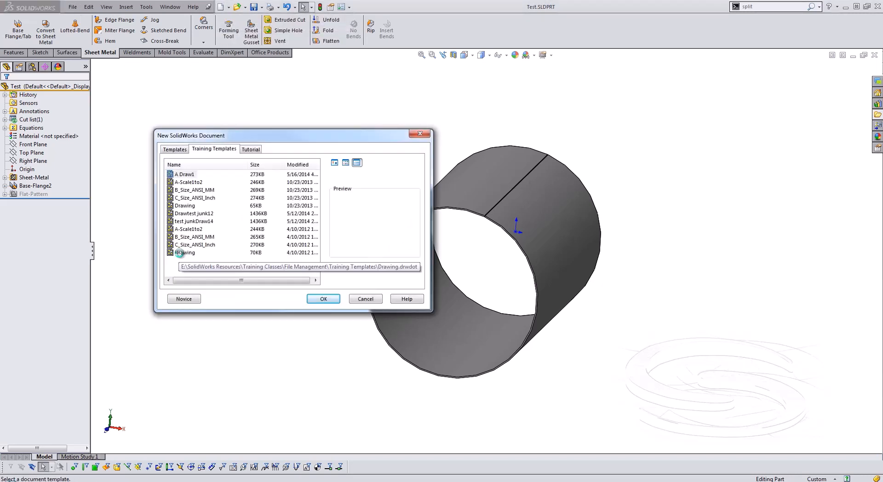
{"action": "left_click", "coordinate": [323, 298]}
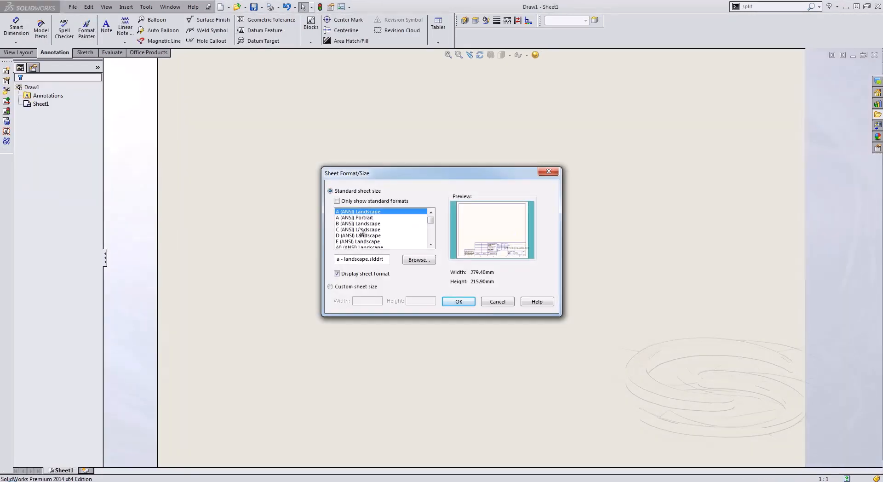
{"action": "left_click", "coordinate": [458, 302]}
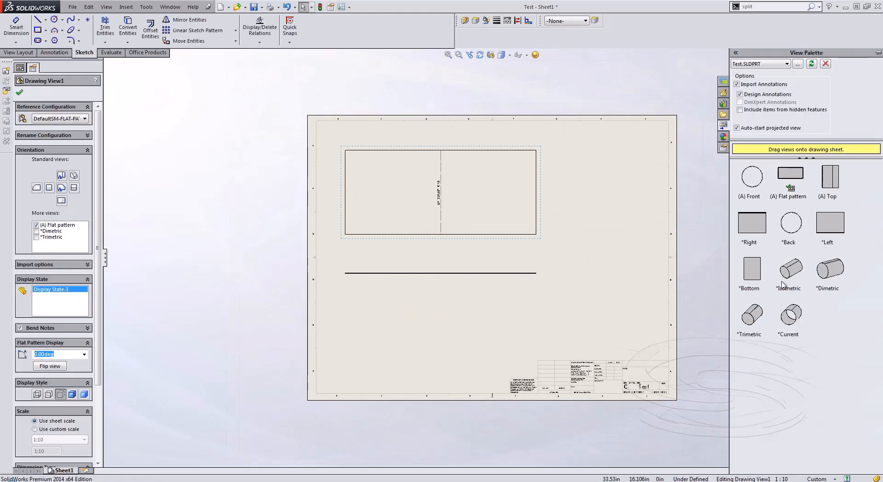
{"action": "left_click_drag", "start_coordinate": [790, 270], "coordinate": [607, 180]}
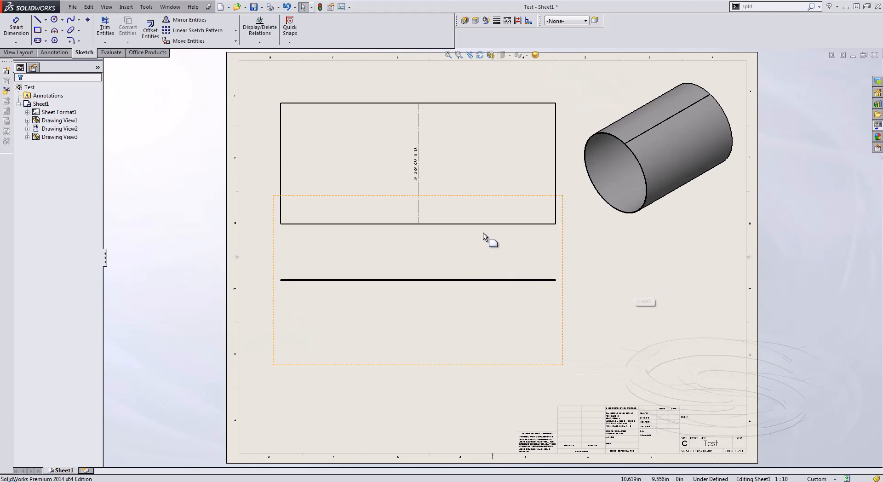
{"action": "mouse_move", "coordinate": [517, 297]}
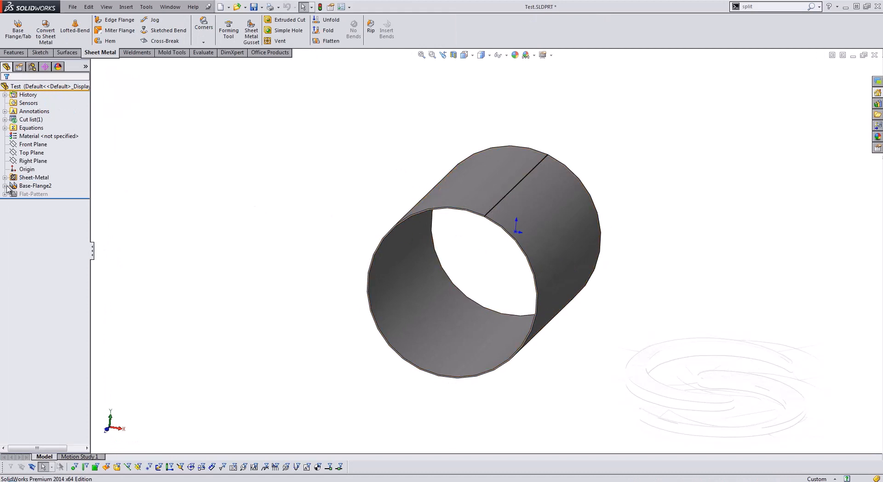
Edit Sketch1 under Base-Flange2 and select an endpoint of the .100 gap.
{"action": "left_click", "coordinate": [40, 194]}
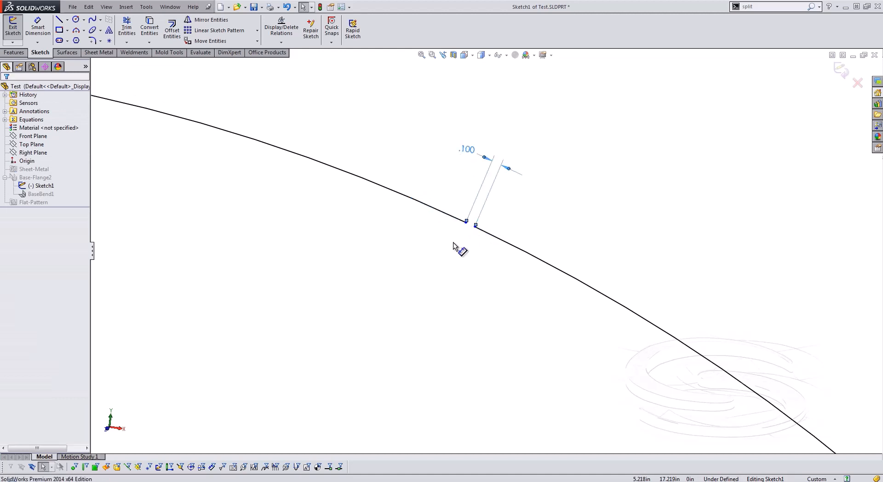
{"action": "left_click", "coordinate": [212, 125]}
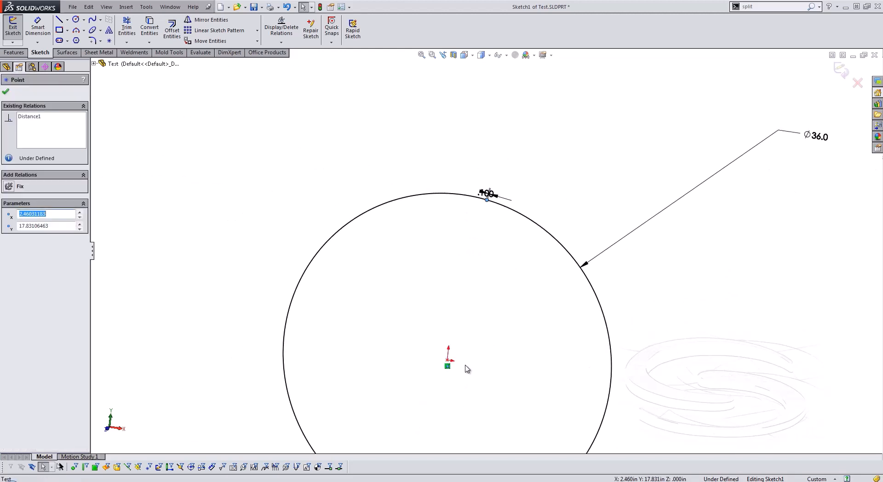
Draw a vertical centerline from the origin to the gap, then exit the sketch to rebuild.
{"action": "left_click", "coordinate": [67, 20]}
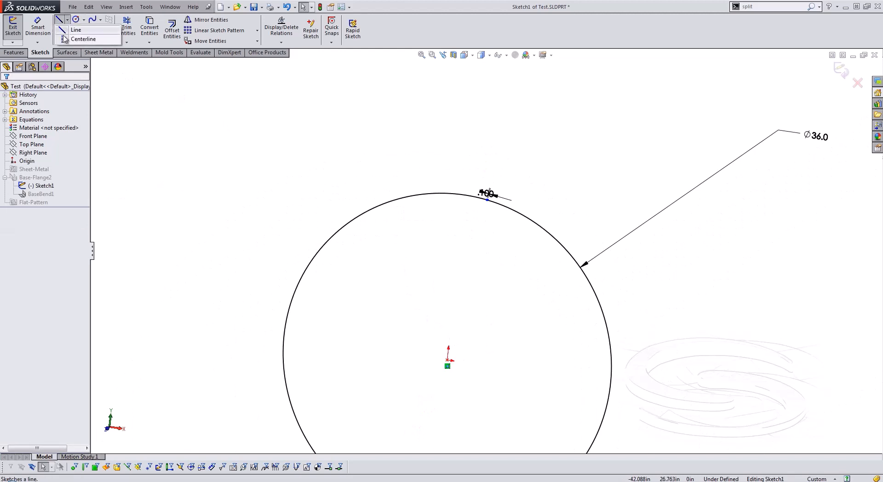
{"action": "left_click", "coordinate": [84, 39]}
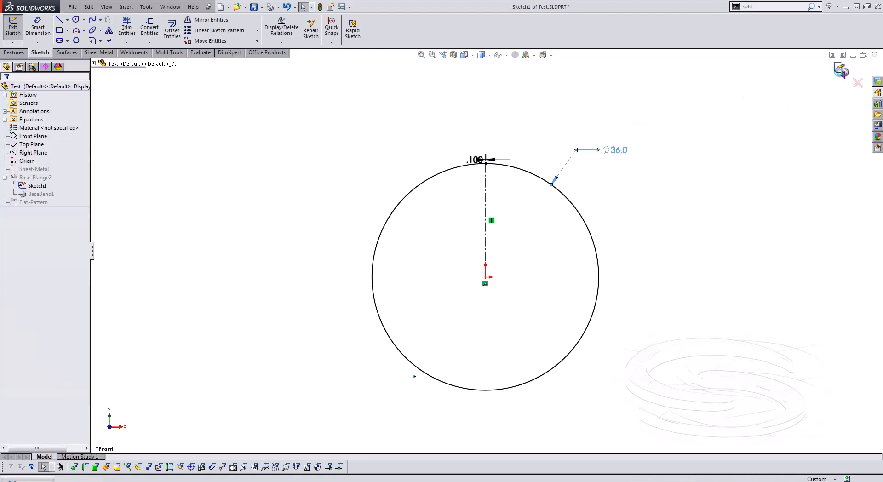
{"action": "left_click", "coordinate": [12, 27]}
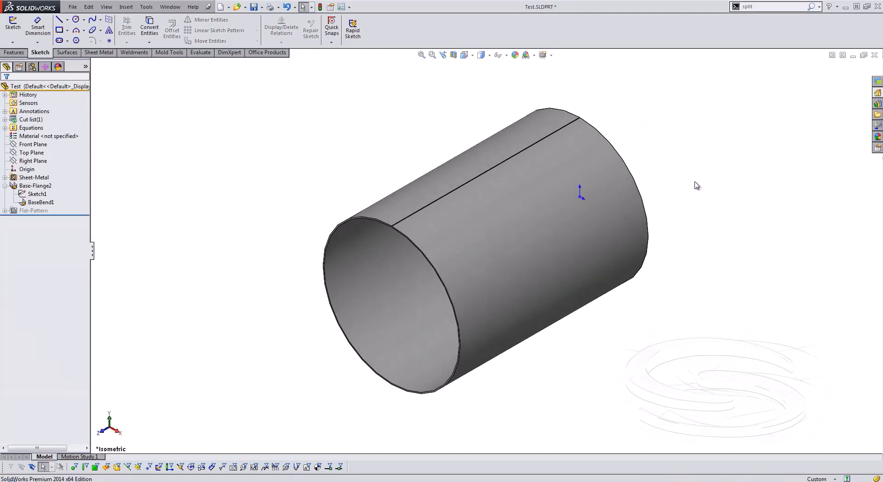
{"action": "mouse_move", "coordinate": [134, 52]}
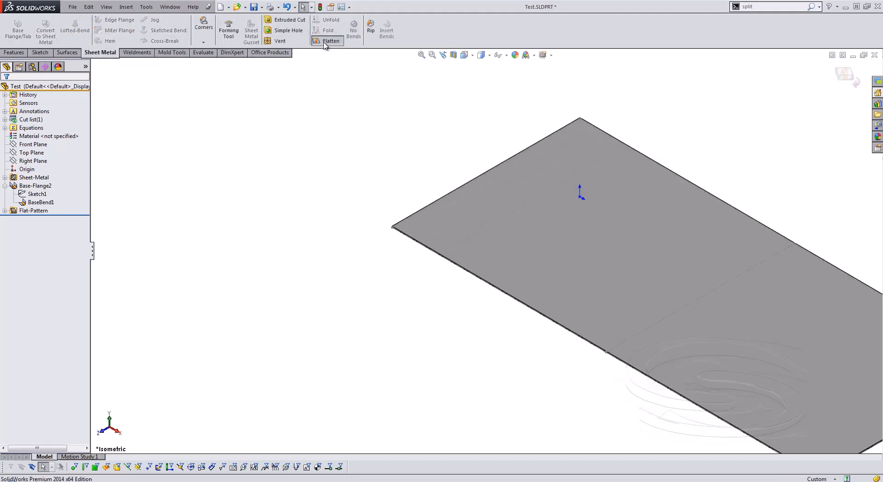
View the flattened rectangular sheet pattern of the Test cylinder from the Front orientation.
{"action": "left_click", "coordinate": [331, 40]}
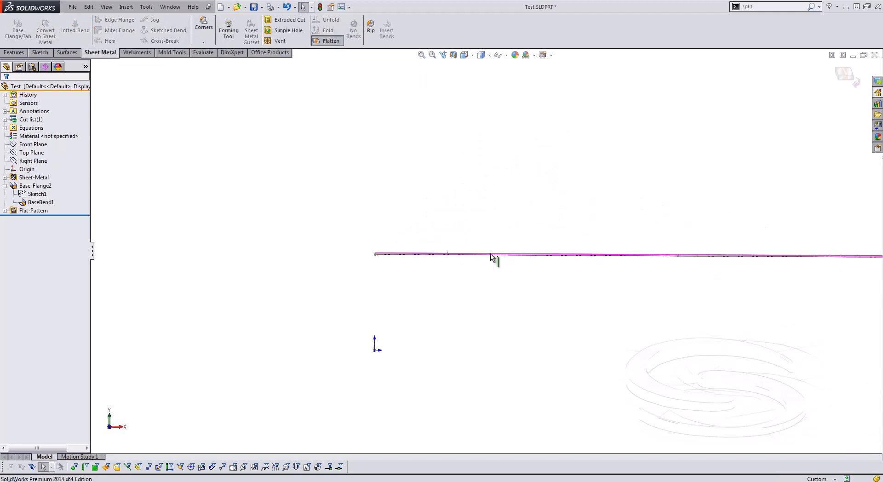